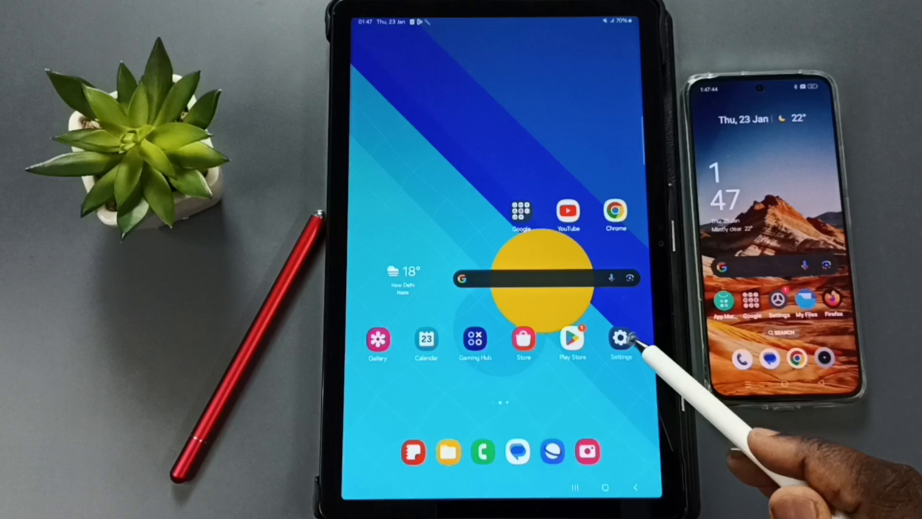
- Open the tablet's Settings app to reach the Connections page
{"action": "left_click", "coordinate": [621, 338]}
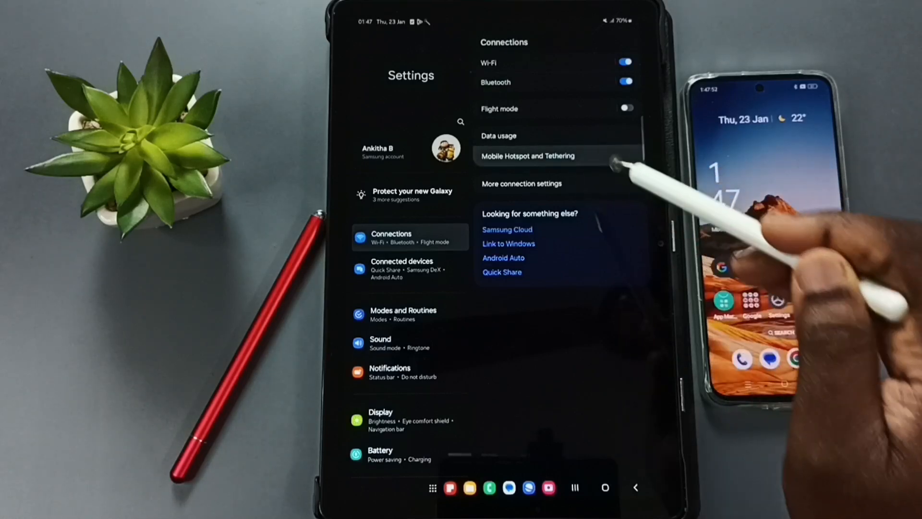
- Switch on Mobile Hotspot under Mobile Hotspot and Tethering, turning Wi-Fi off
{"action": "left_click", "coordinate": [527, 156]}
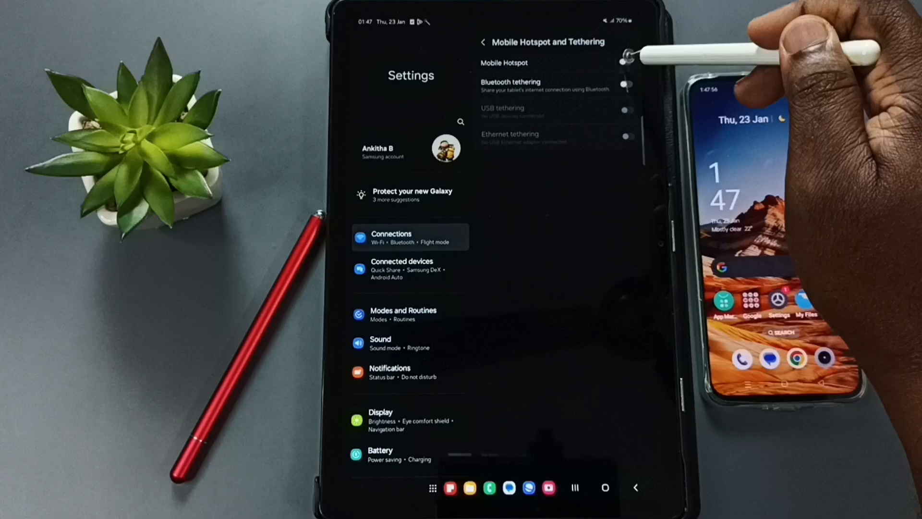
{"action": "left_click", "coordinate": [627, 63]}
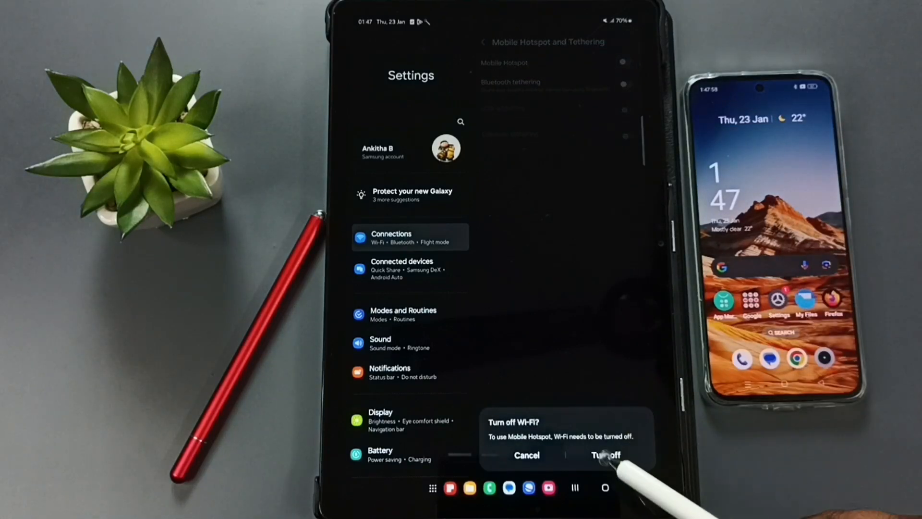
{"action": "left_click", "coordinate": [604, 455]}
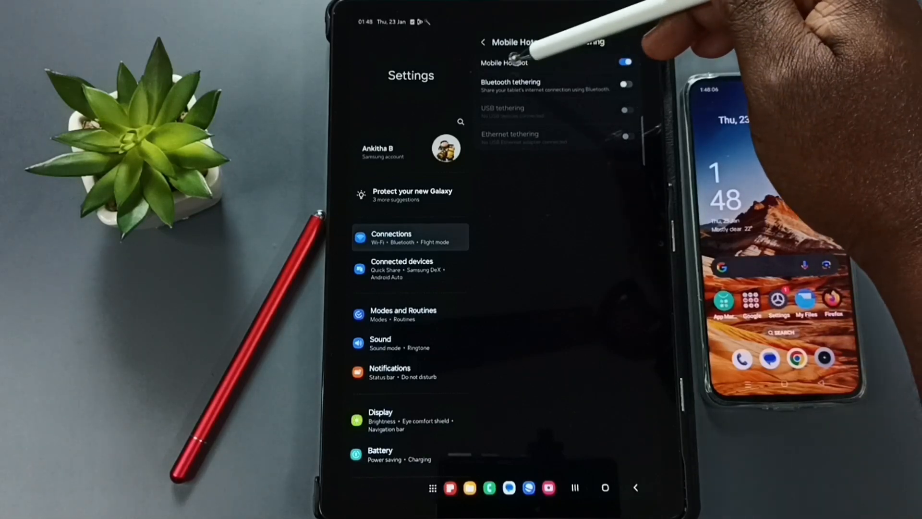
- Open the Mobile Hotspot page showing network name, password and band
{"action": "left_click", "coordinate": [626, 60]}
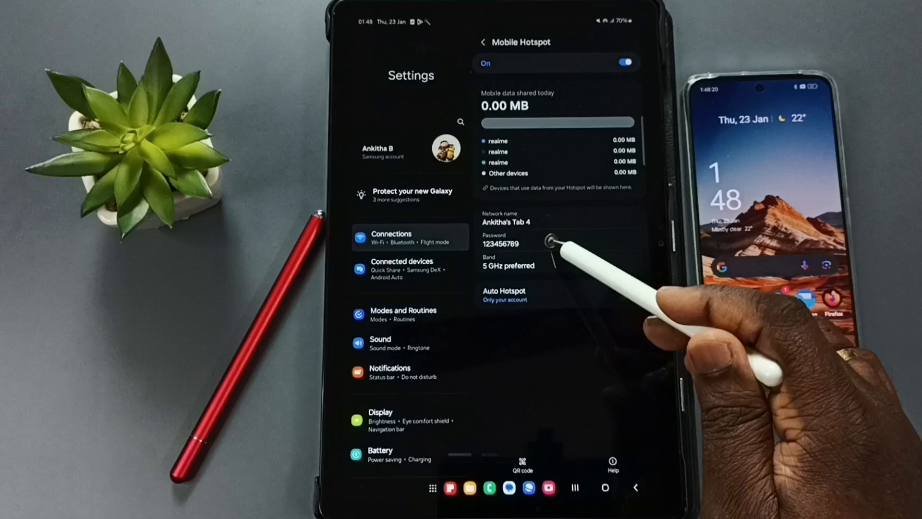
{"action": "left_click", "coordinate": [551, 243]}
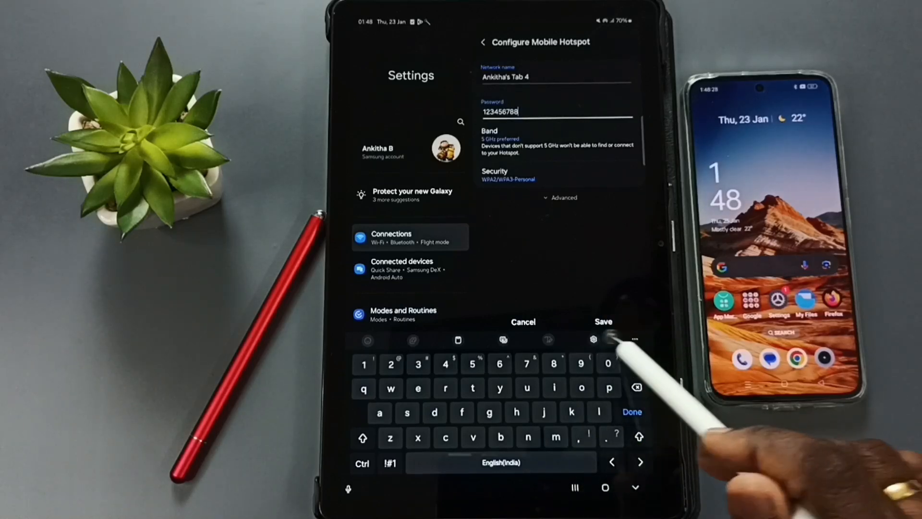
{"action": "left_click", "coordinate": [603, 322]}
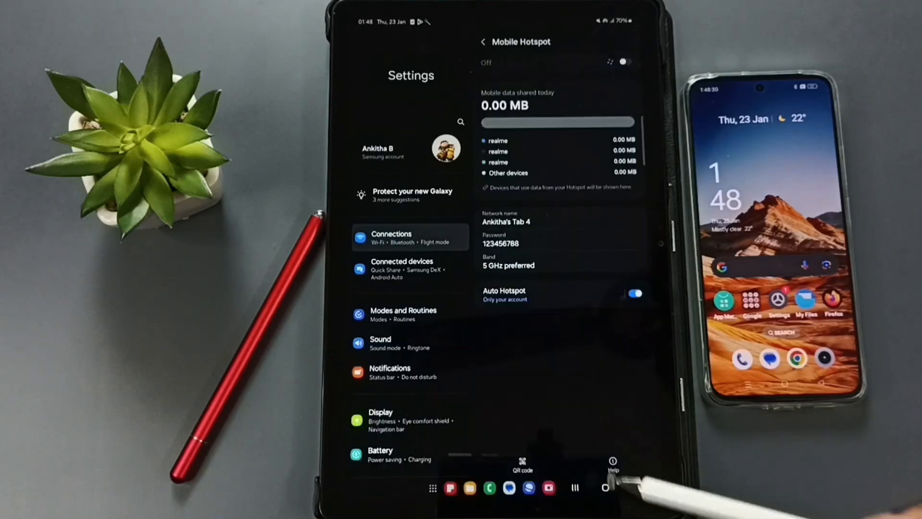
{"action": "left_click", "coordinate": [626, 62]}
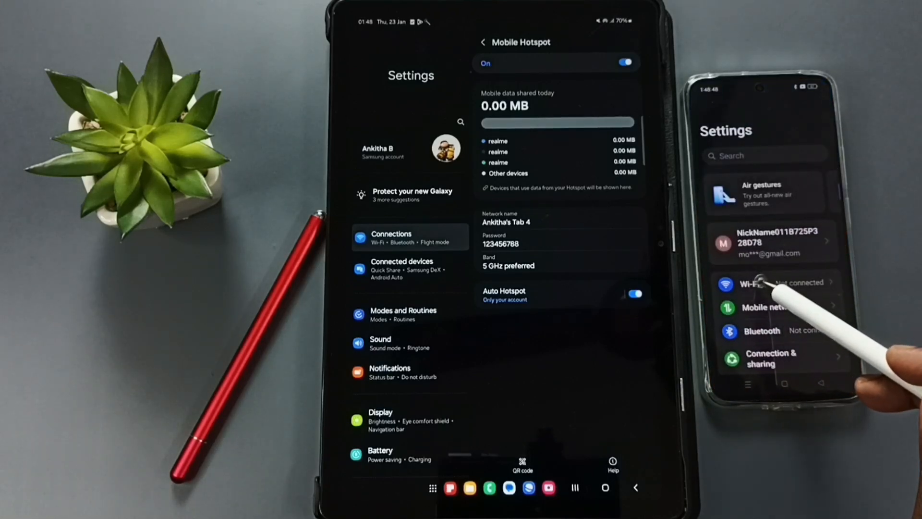
{"action": "left_click", "coordinate": [751, 282]}
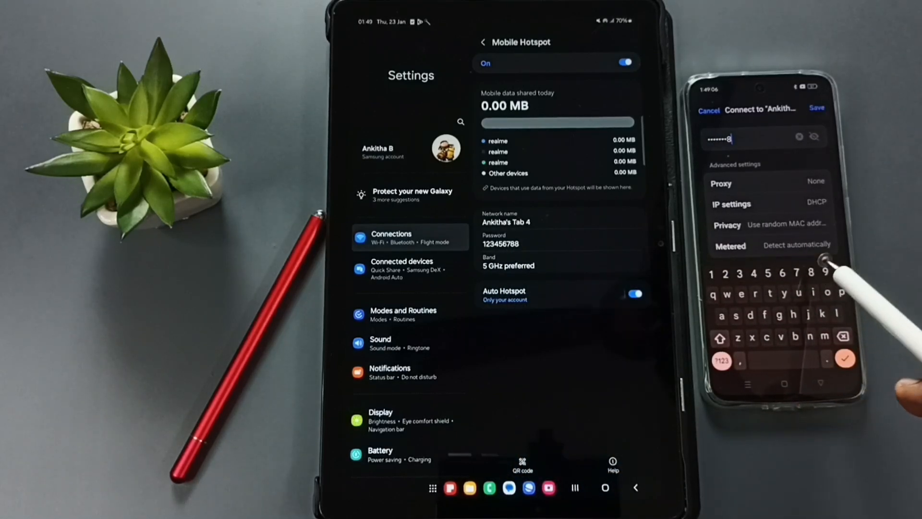
{"action": "left_click", "coordinate": [818, 109]}
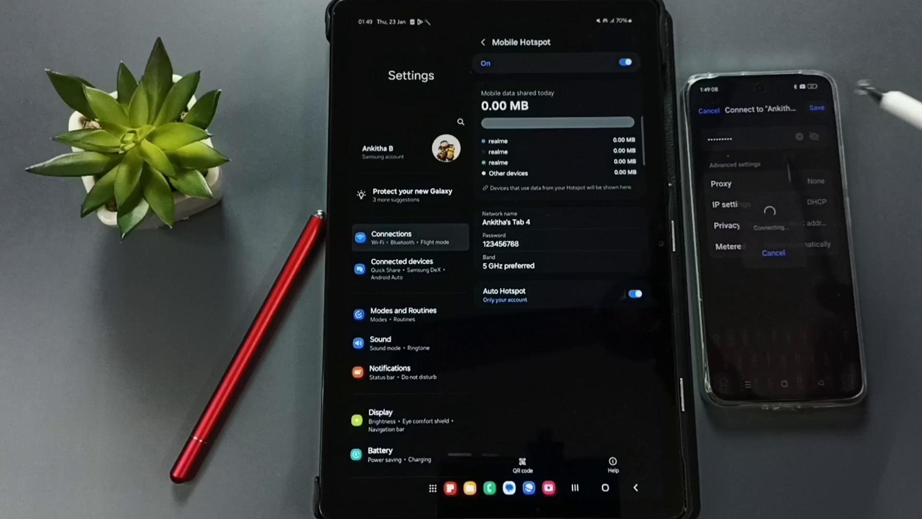